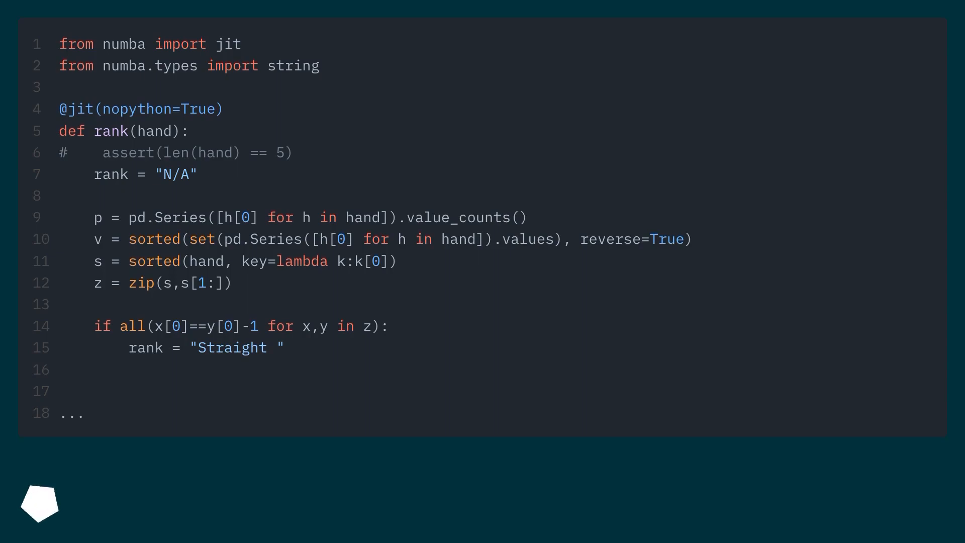
# - Advance the slideshow to the slide on numba nopython mode's pandas limitations
pyautogui.scroll(-3)
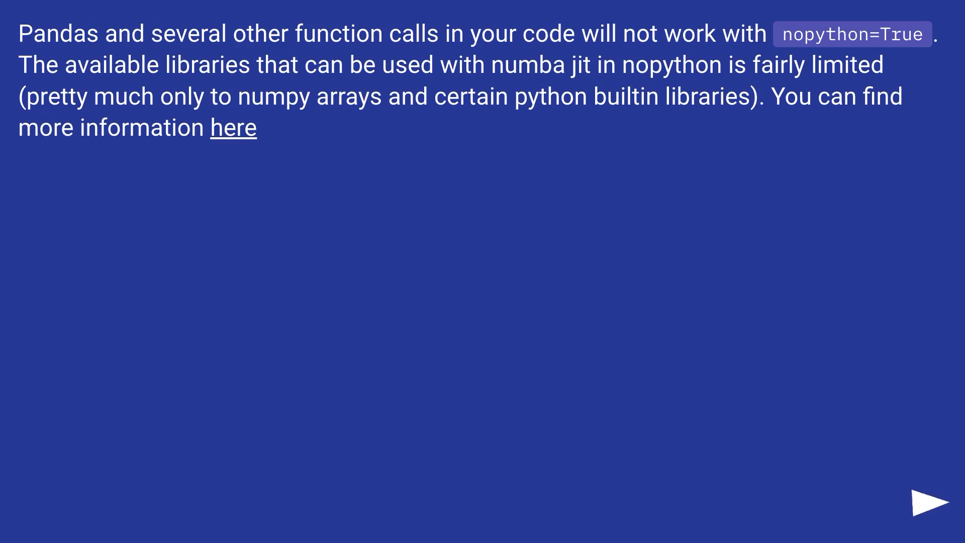
pyautogui.click(930, 499)
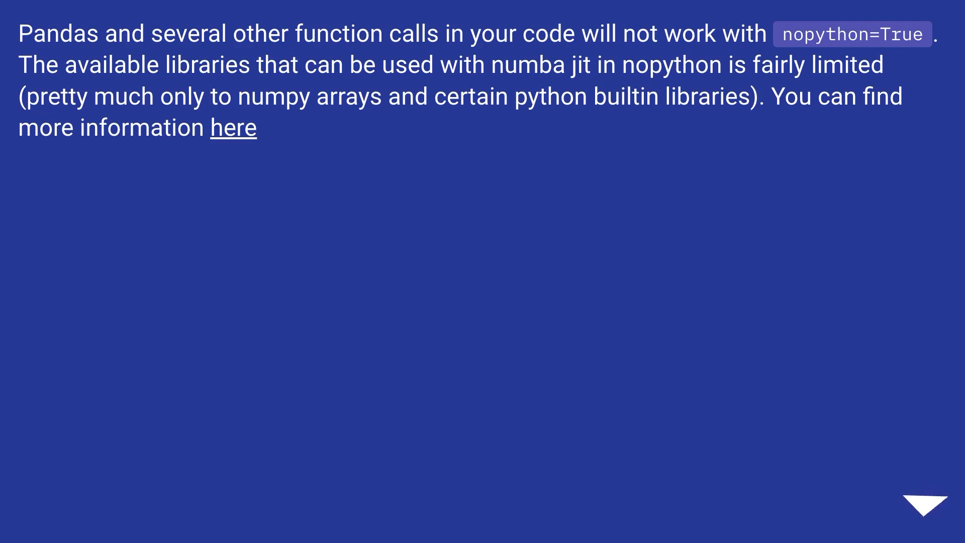
pyautogui.click(931, 504)
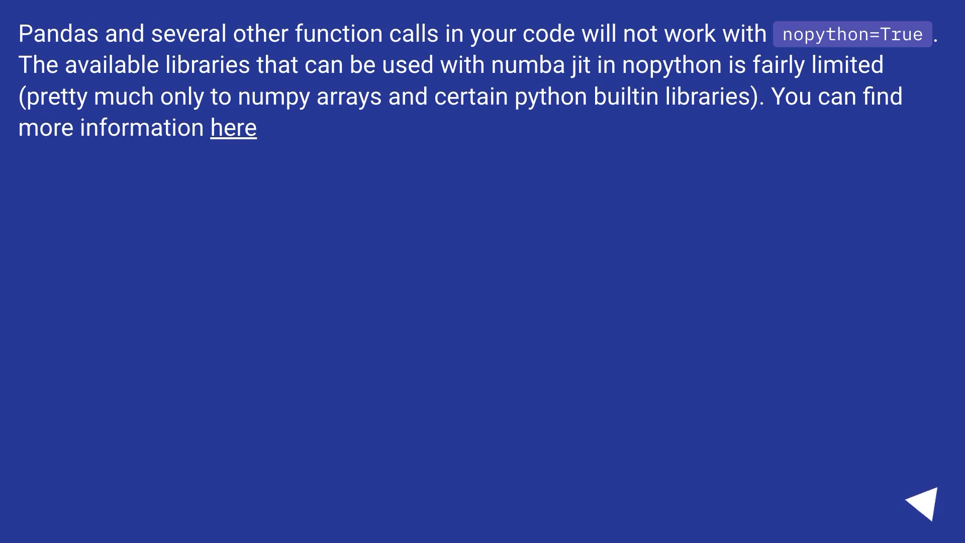